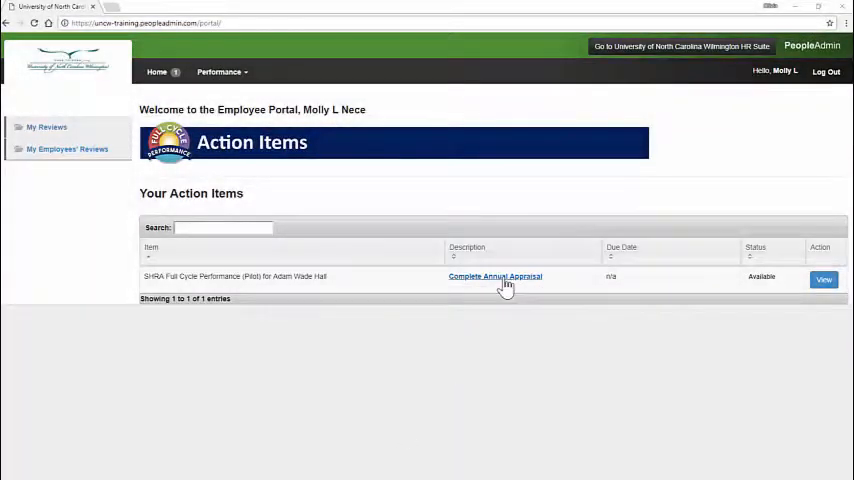
pyautogui.click(496, 276)
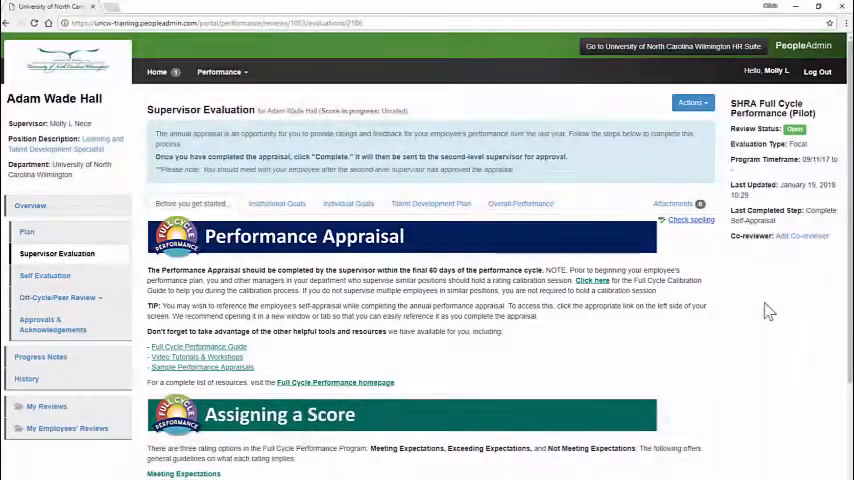
# Read through the 'Before you get started' guidance toward the Institutional Goals section.
pyautogui.scroll(-3)
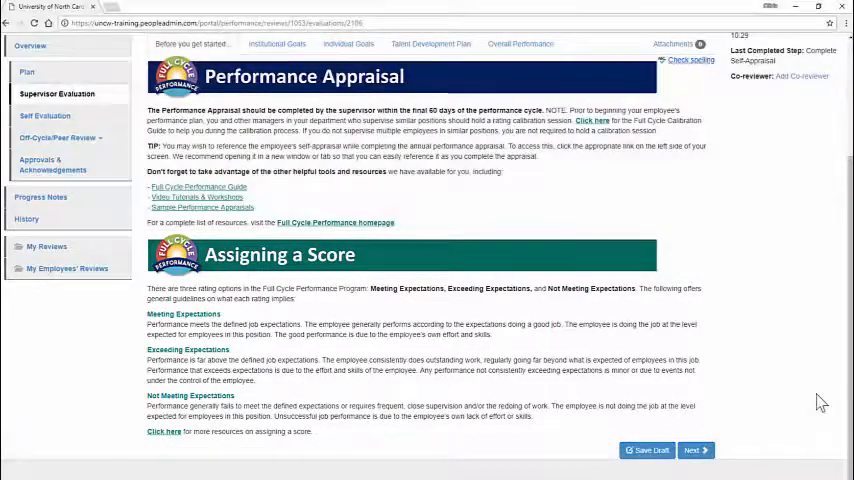
pyautogui.moveTo(812, 404)
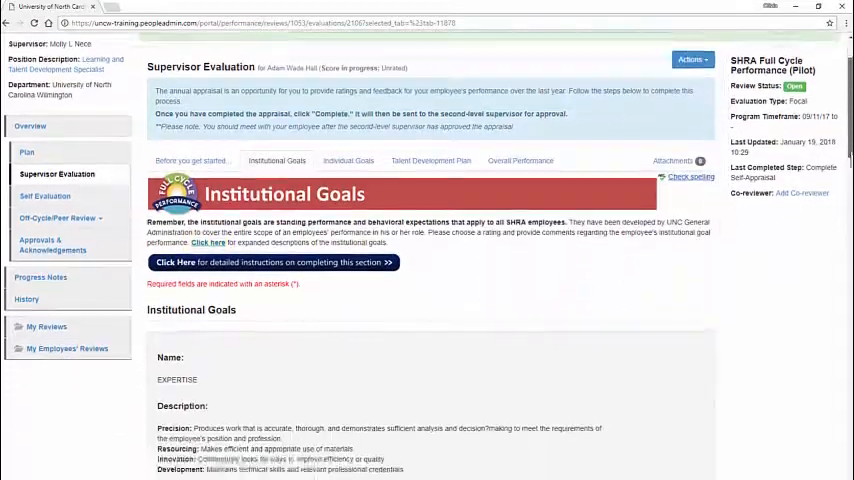
# Rate Expertise as Meeting Expectations and Accountability as Exceeding Expectations.
pyautogui.scroll(-3)
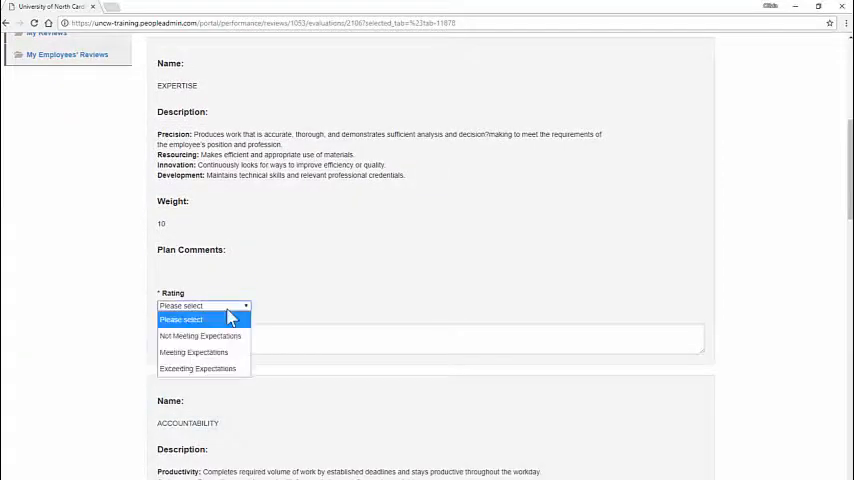
pyautogui.click(192, 352)
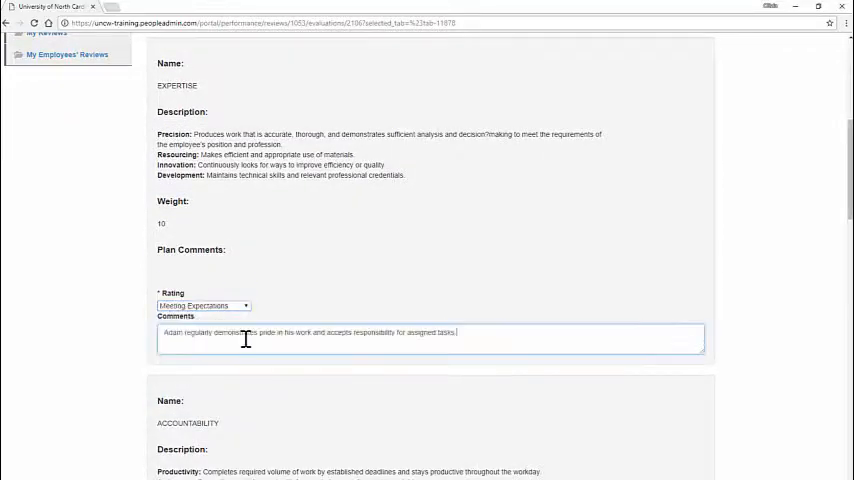
pyautogui.scroll(-3)
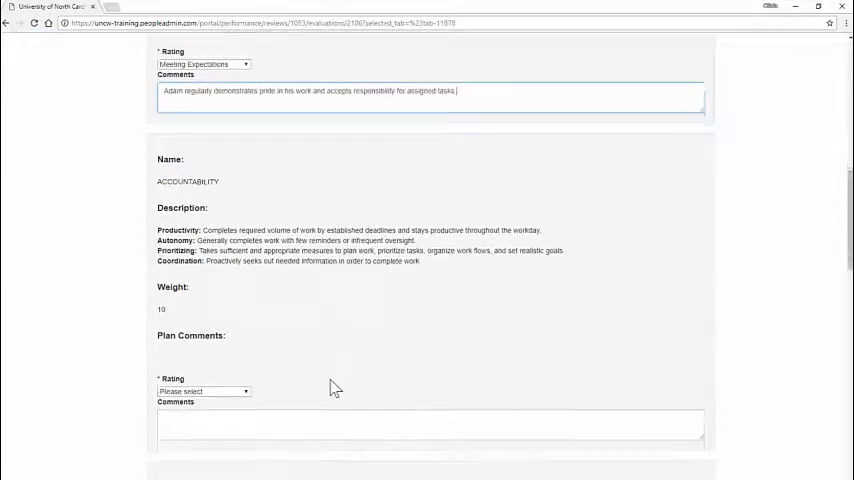
pyautogui.click(204, 276)
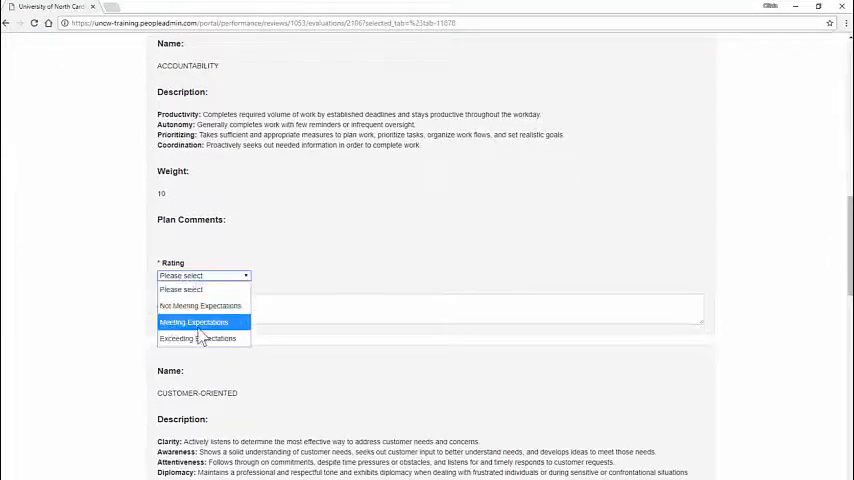
pyautogui.click(196, 338)
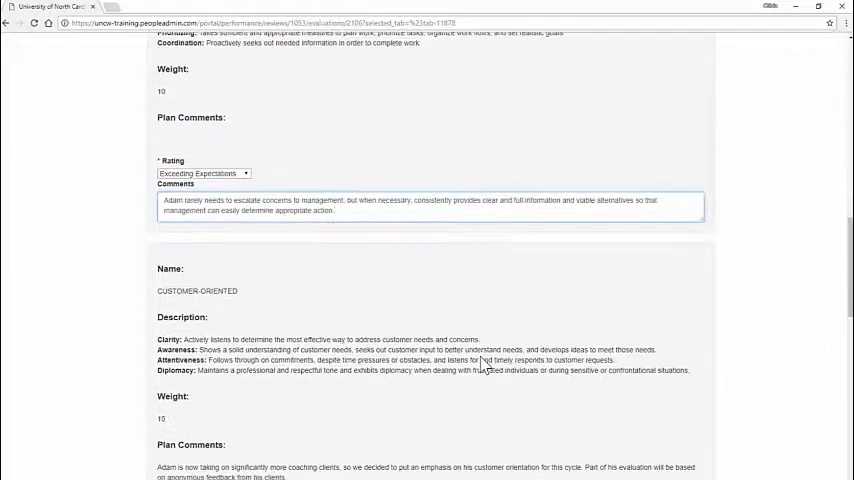
# Comment that Adam champions teamwork consistently within his unit and throughout the organization.
pyautogui.scroll(-3)
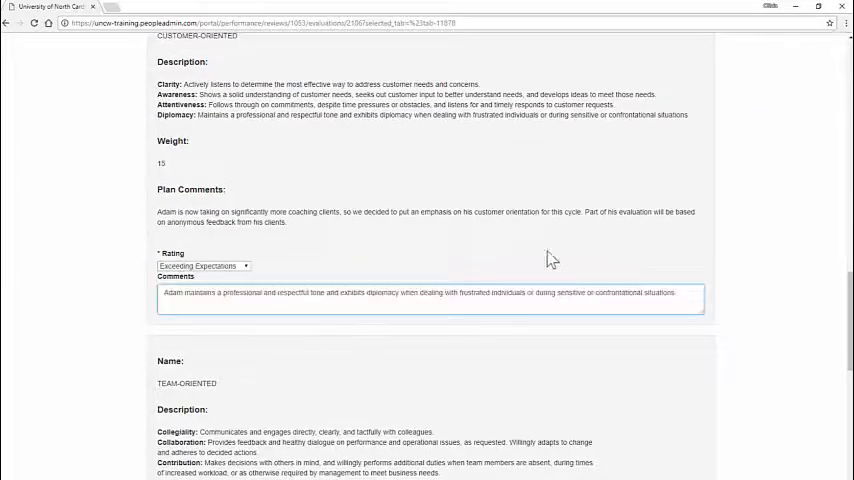
pyautogui.scroll(-3)
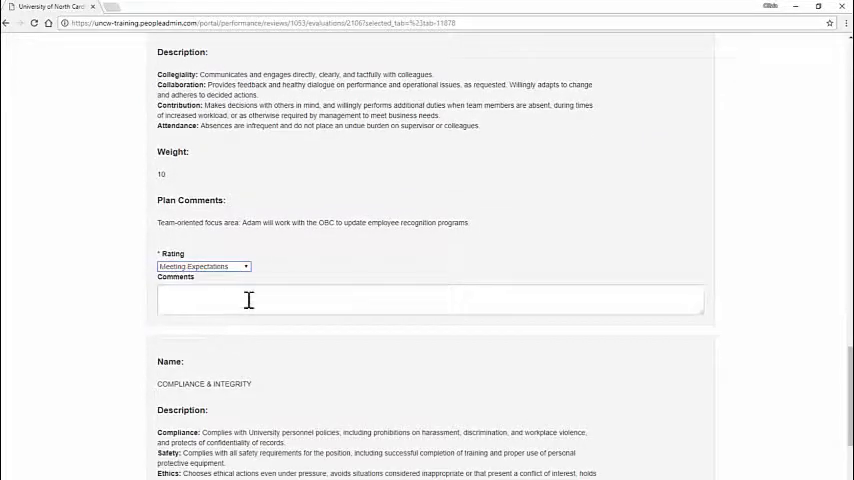
pyautogui.write('Adam champions teamwork consistently within his unit and throughout the organization. He recognizes knowledge and resources gaps and actively assists others in addressing them, and builds loyalty and promotes a shared purpose among other team members and external stakeholders to achieve goals')
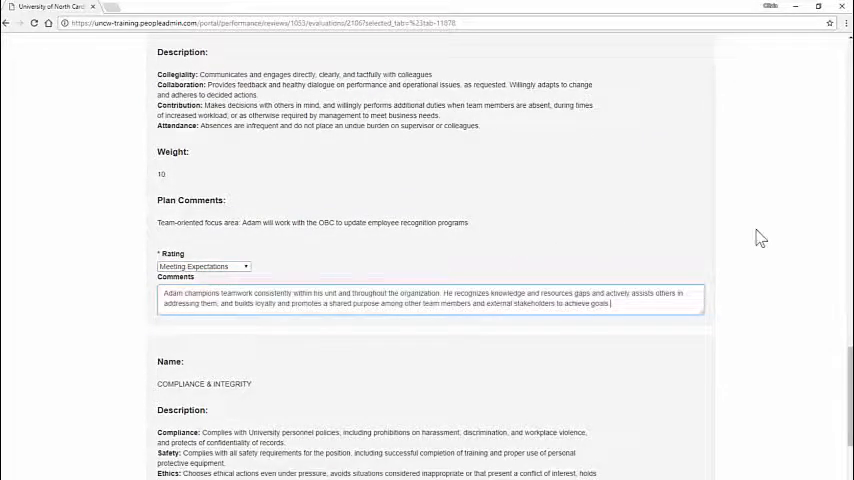
pyautogui.scroll(-3)
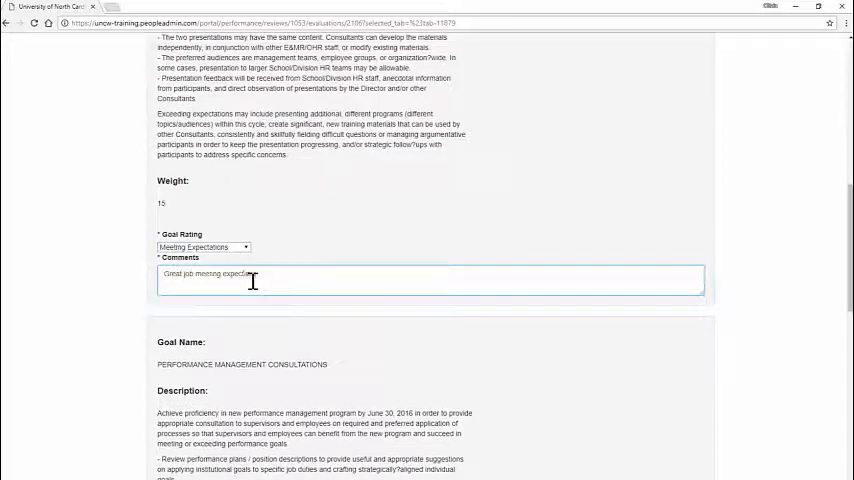
# Review the Individual Goals ratings and comments before saving and moving on.
pyautogui.scroll(-3)
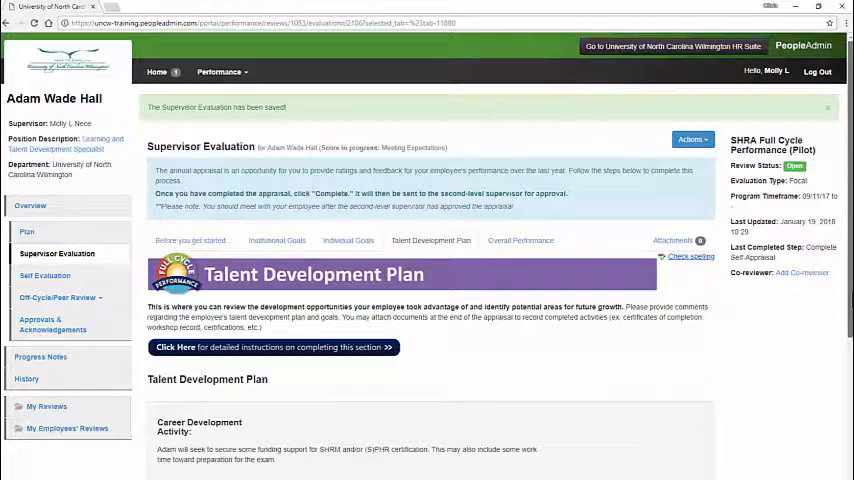
# Read through the Talent Development Plan activities ahead of saving the draft.
pyautogui.scroll(-3)
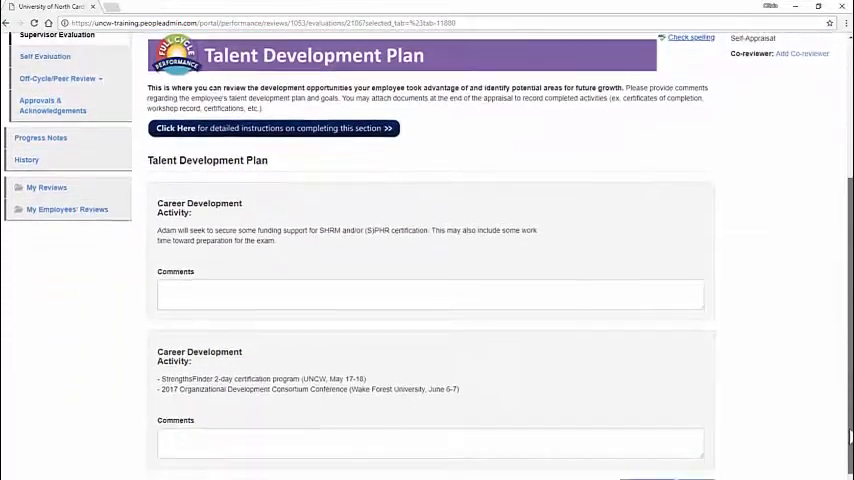
pyautogui.scroll(-3)
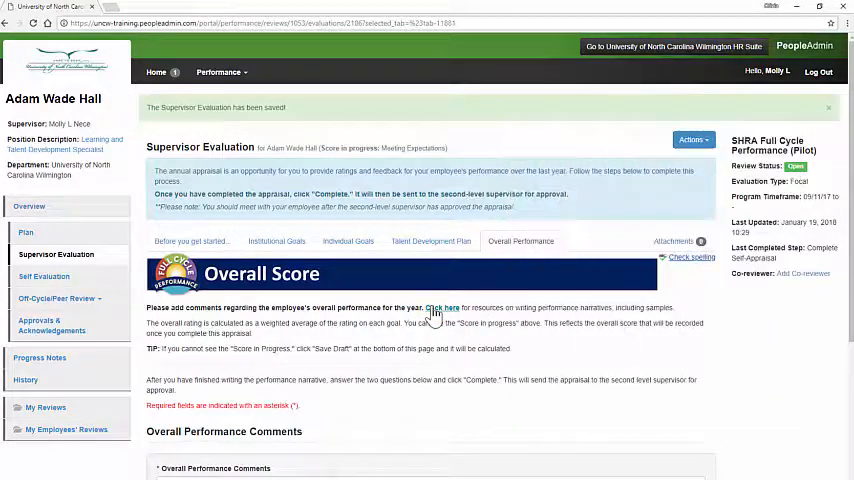
pyautogui.moveTo(296, 314)
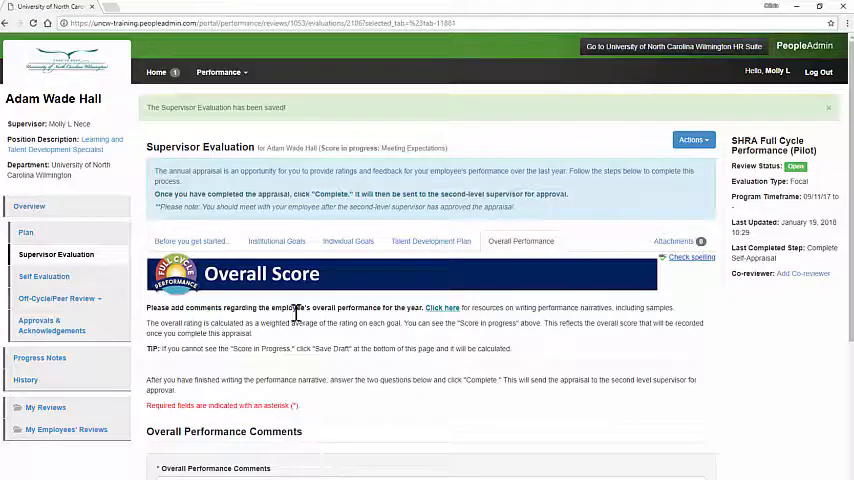
pyautogui.scroll(-3)
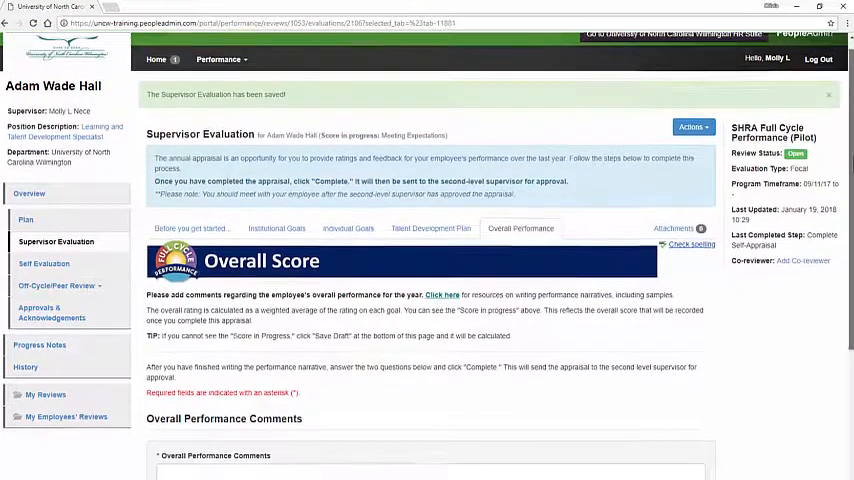
pyautogui.scroll(-3)
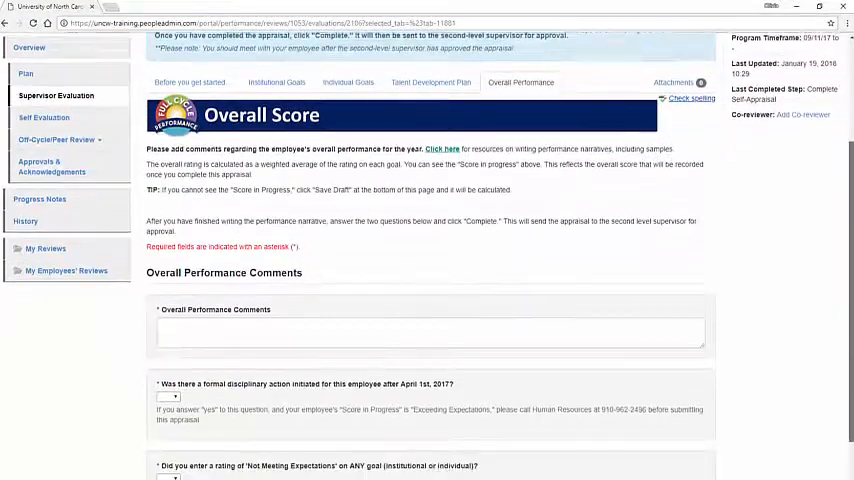
pyautogui.scroll(-3)
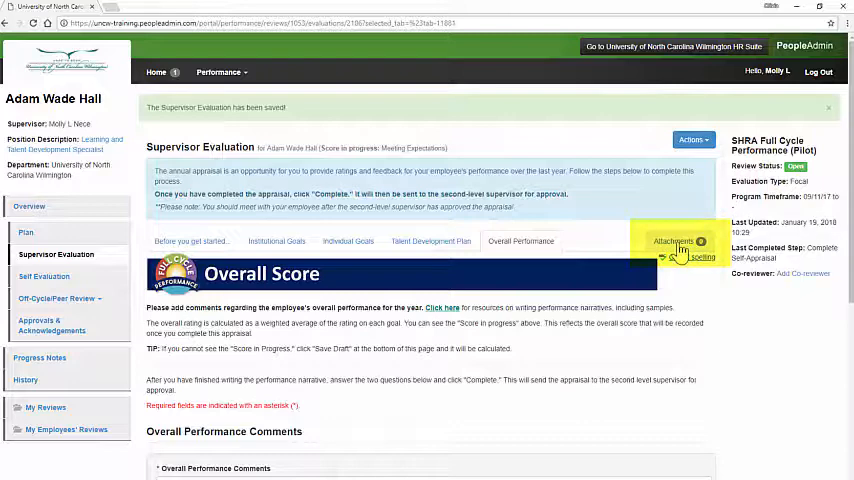
# Upload the PDF 'Adam's Important Report' as a new attachment to the evaluation.
pyautogui.click(672, 240)
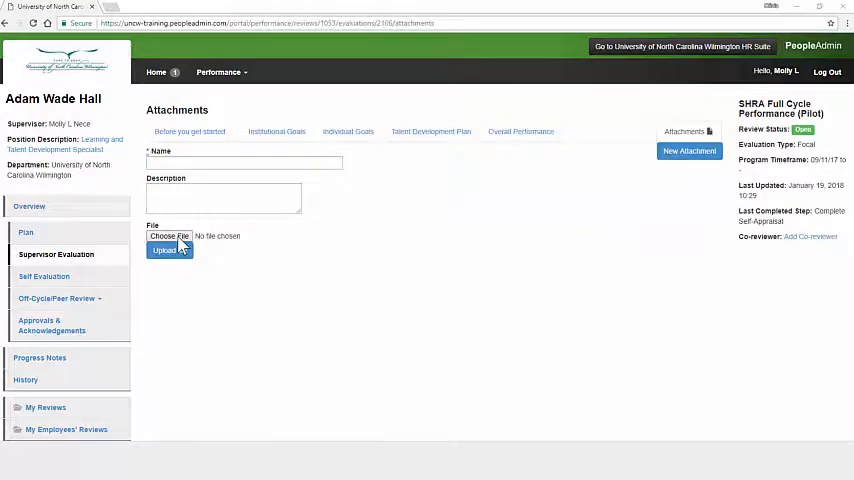
pyautogui.click(168, 236)
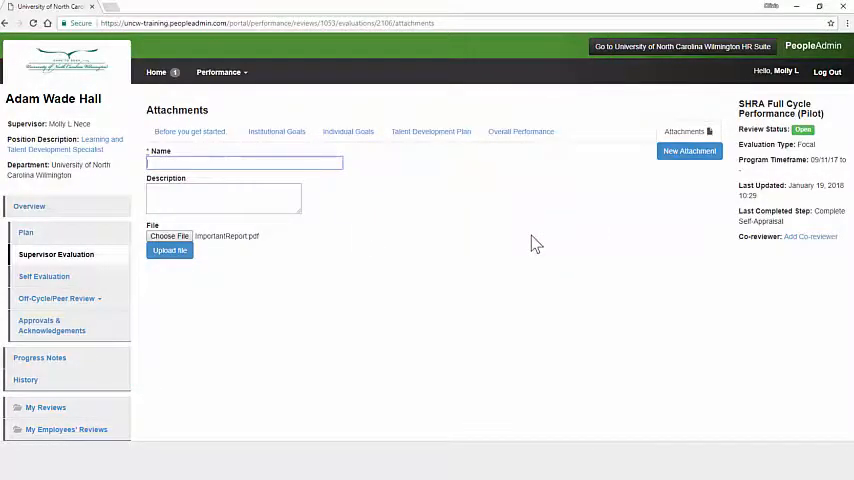
pyautogui.write("Adam's Important Report")
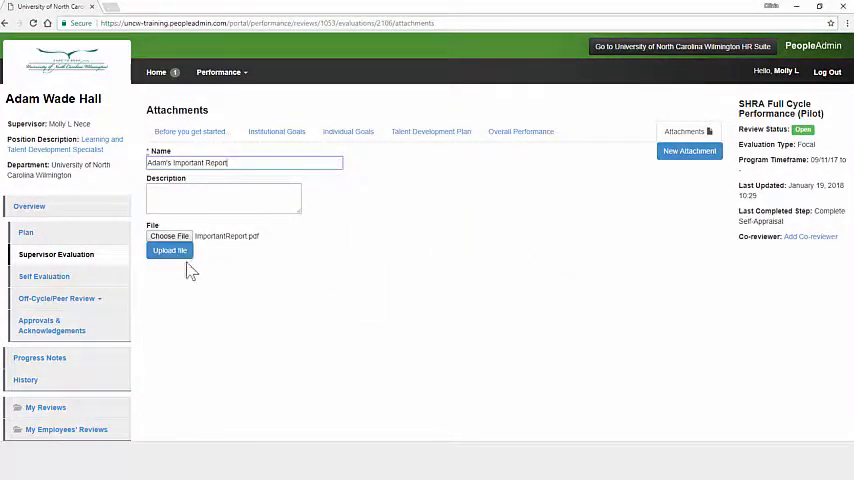
pyautogui.click(168, 250)
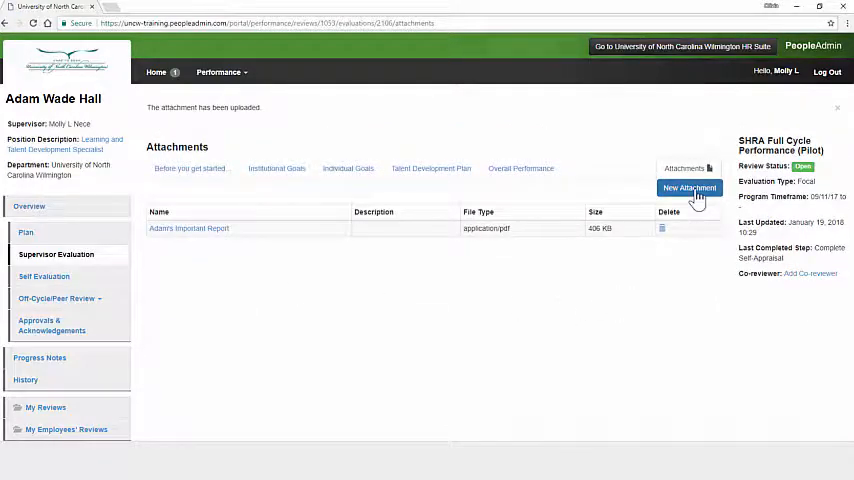
pyautogui.moveTo(568, 292)
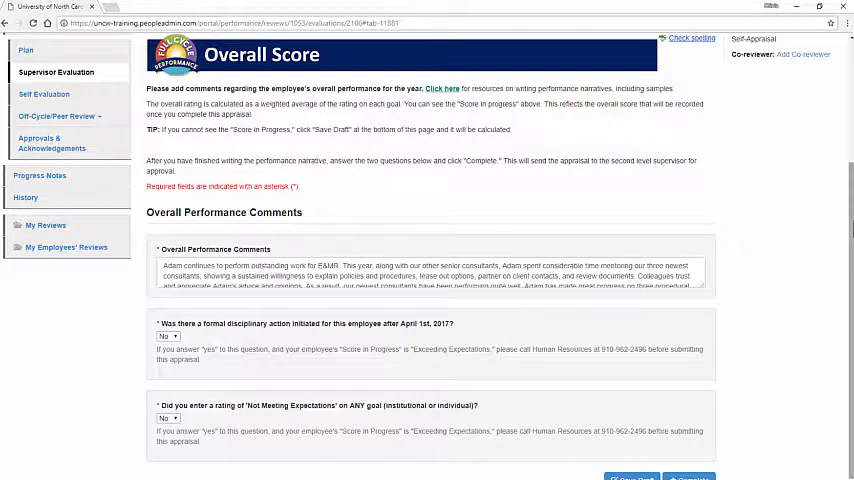
pyautogui.click(168, 304)
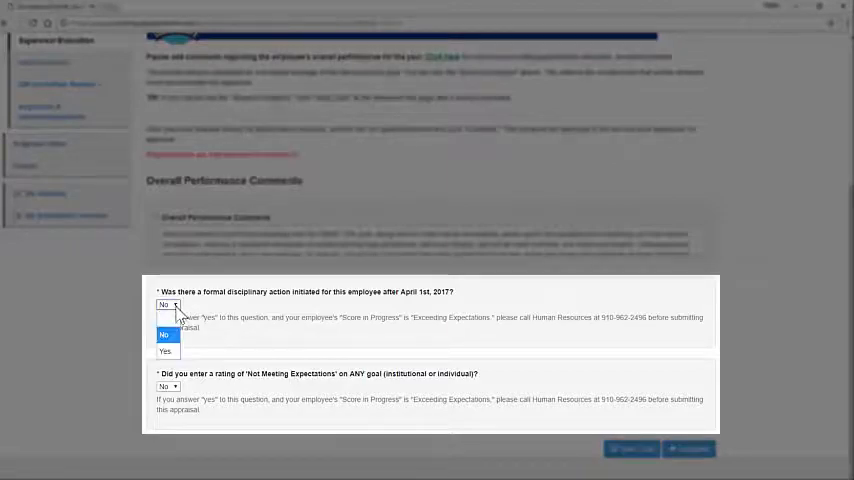
pyautogui.click(166, 334)
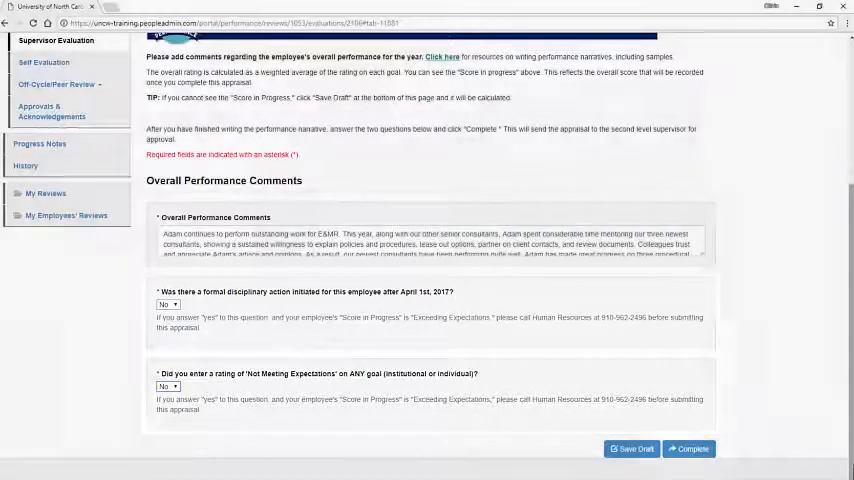
pyautogui.scroll(3)
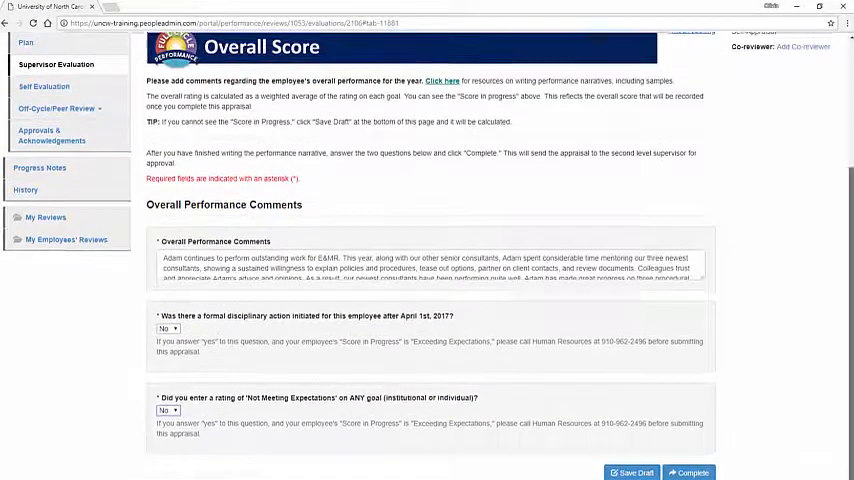
pyautogui.scroll(3)
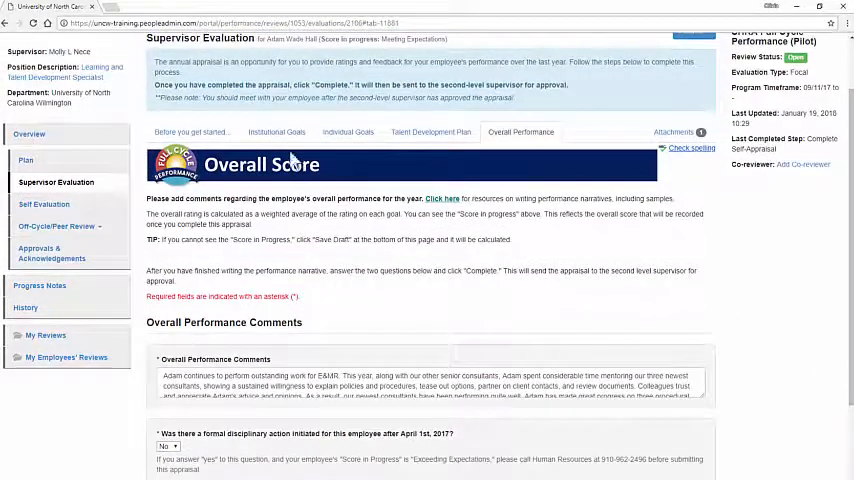
# Review the Institutional Goals and Individual Goals ratings section by section.
pyautogui.click(276, 132)
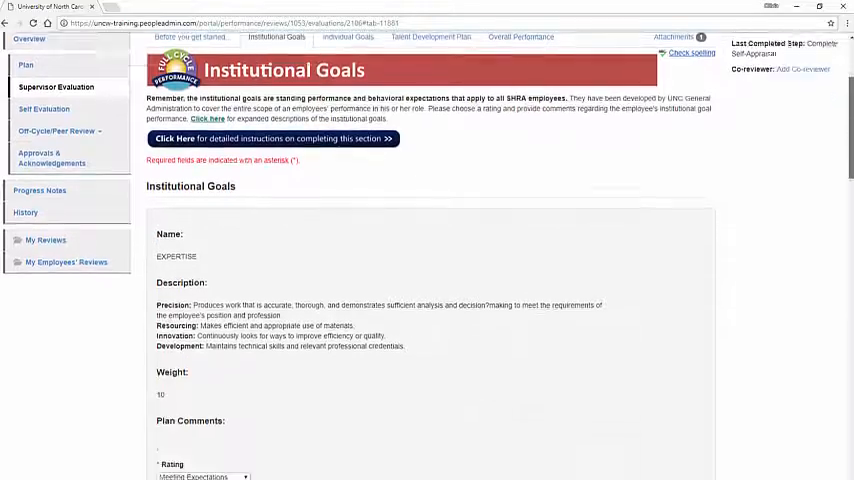
pyautogui.scroll(-3)
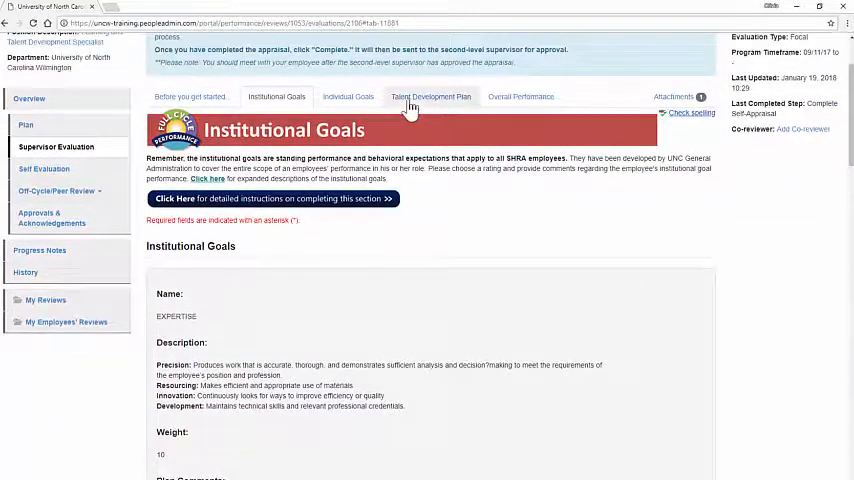
pyautogui.click(348, 96)
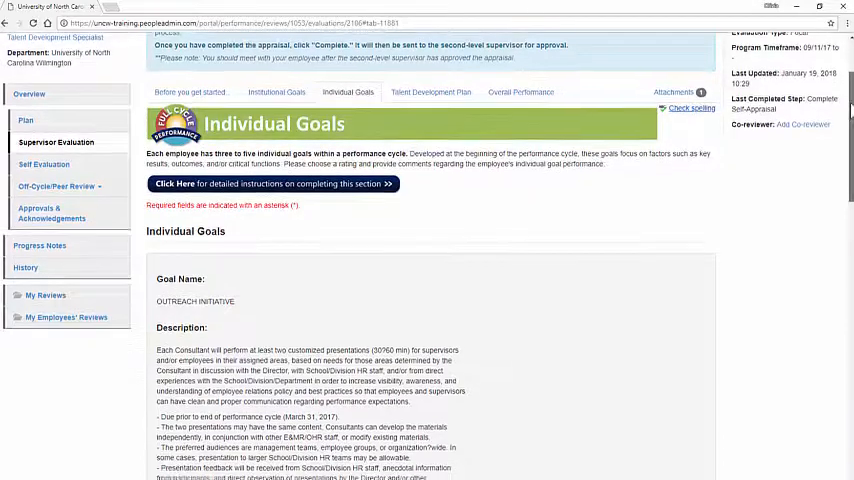
pyautogui.scroll(-3)
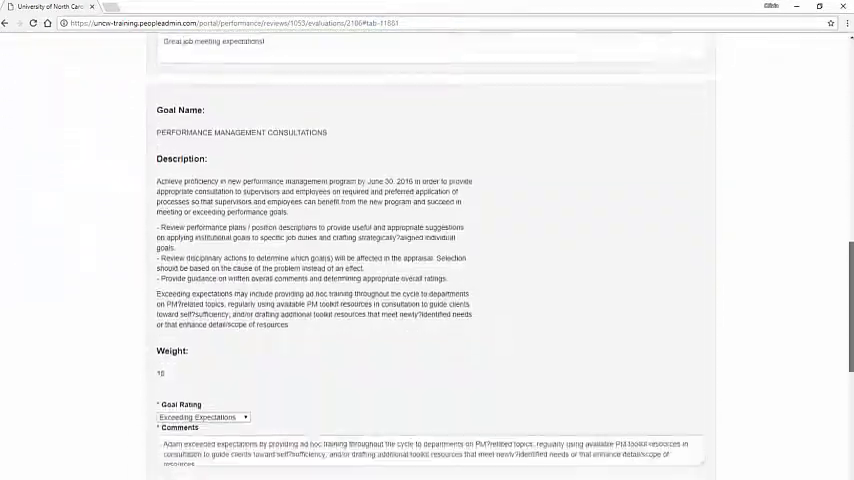
pyautogui.scroll(-3)
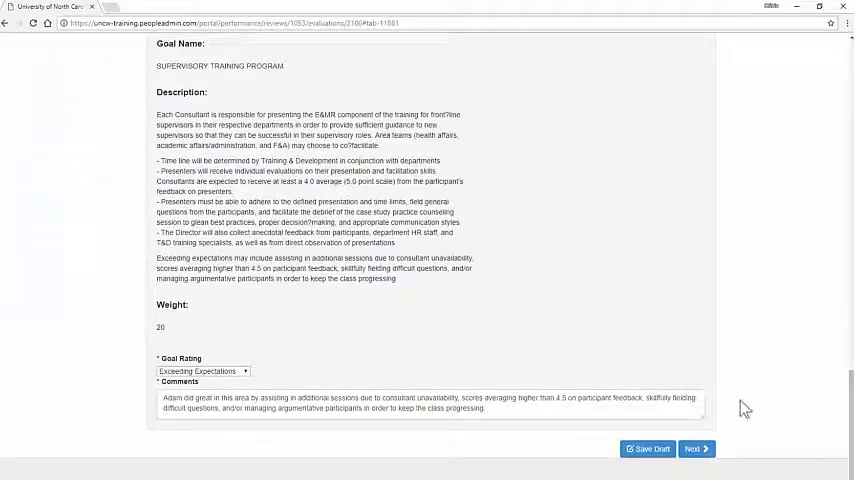
# Save the supervisor evaluation as a draft.
pyautogui.click(648, 448)
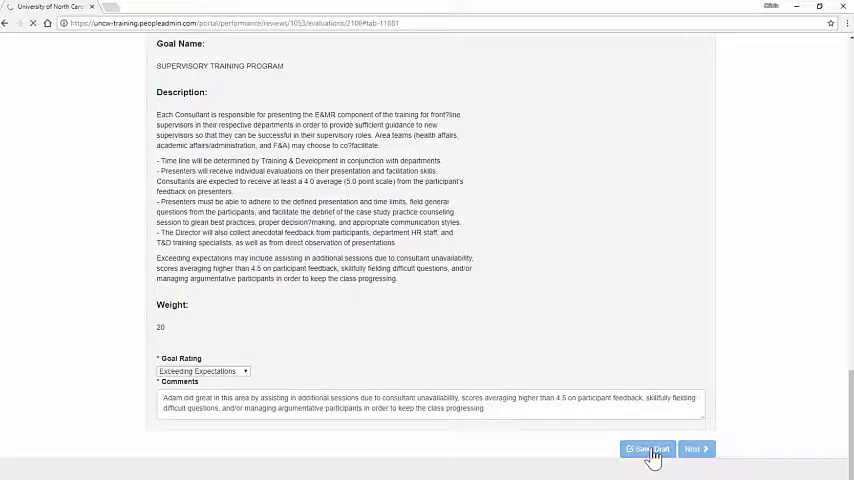
pyautogui.click(648, 448)
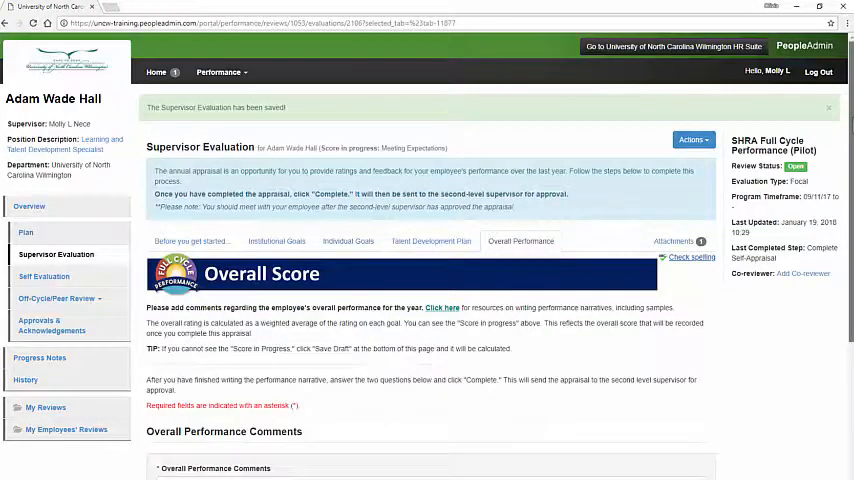
# Confirm completing the evaluation, which fails with a 'Rating can't be blank' error.
pyautogui.scroll(-3)
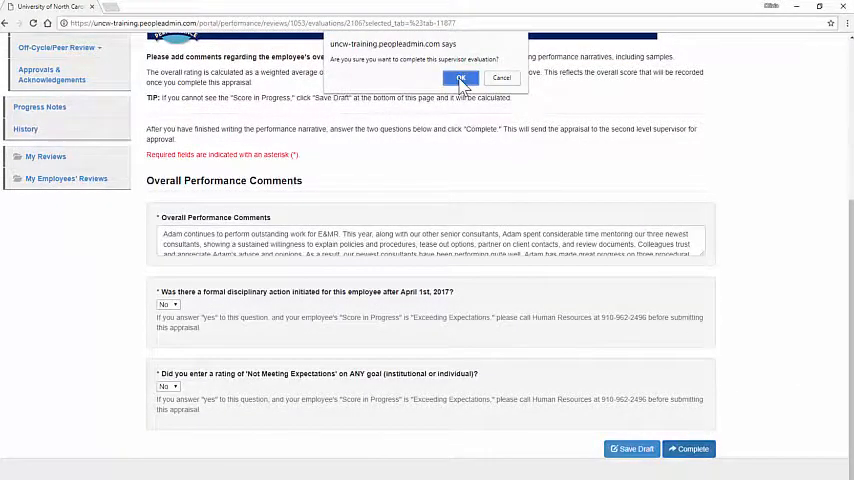
pyautogui.click(462, 80)
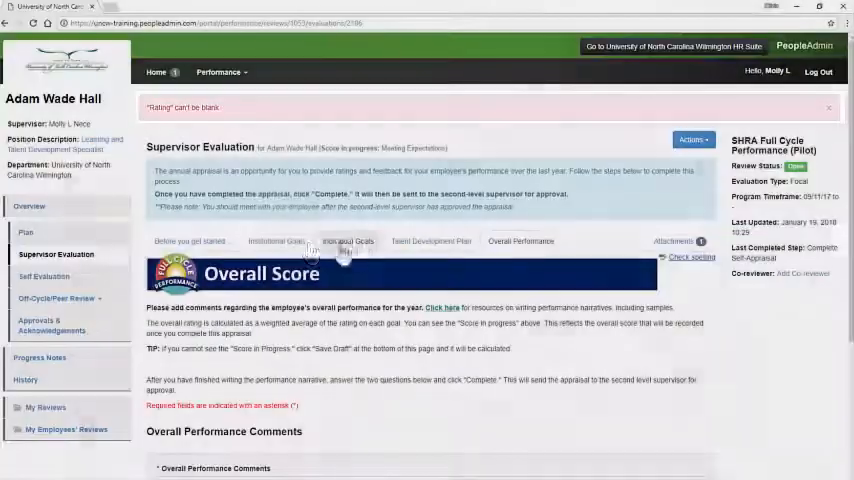
# Give Compliance & Integrity its missing rating and mark the supervisor evaluation complete.
pyautogui.click(276, 240)
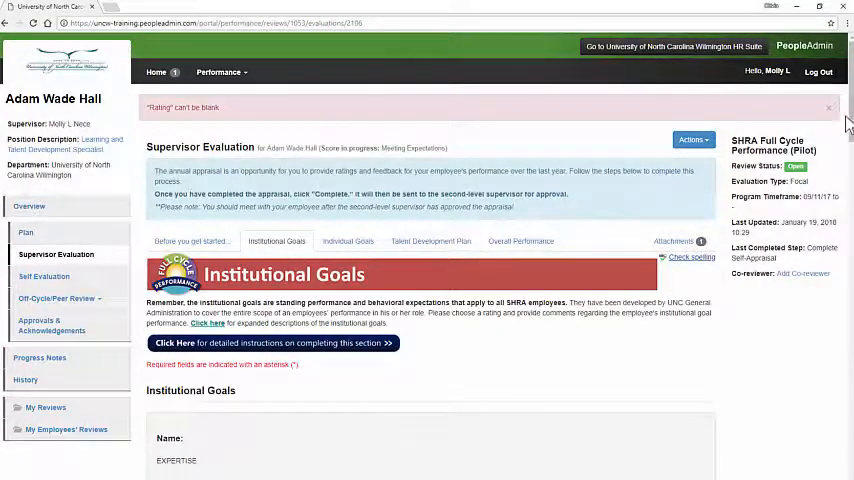
pyautogui.scroll(-3)
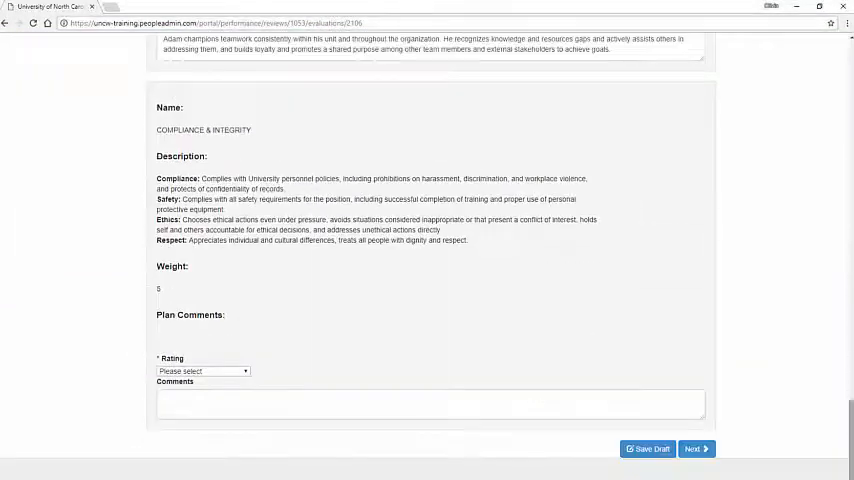
pyautogui.click(202, 372)
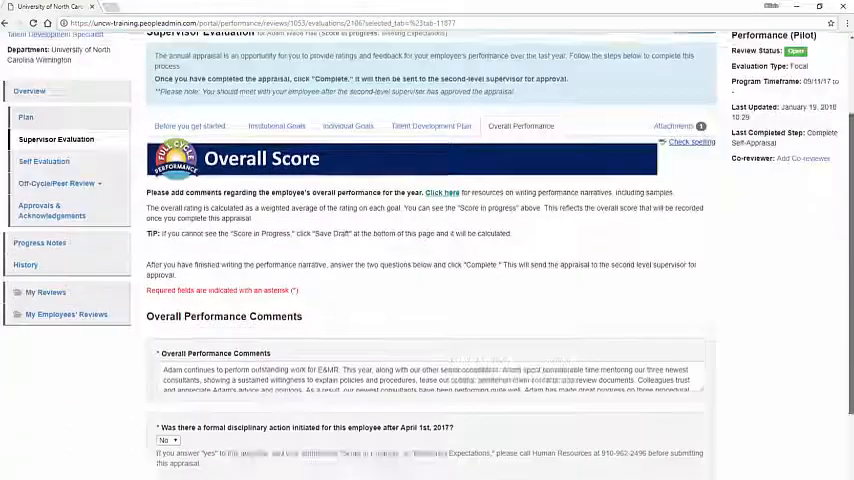
pyautogui.scroll(-3)
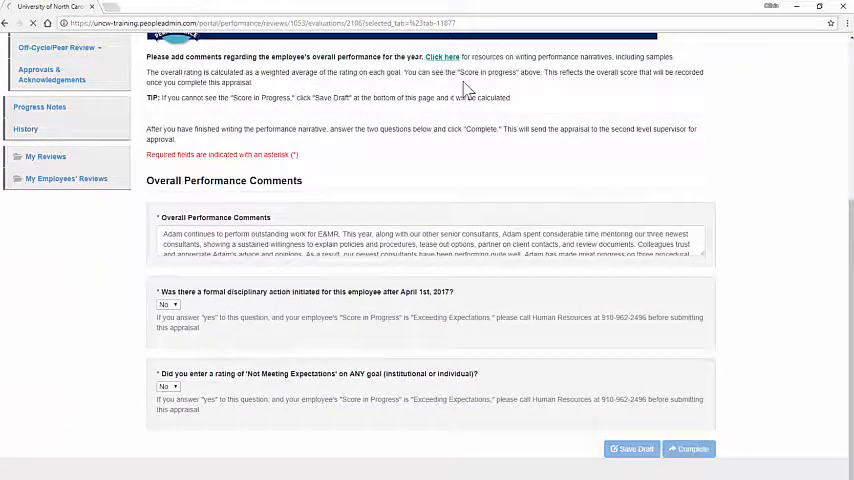
pyautogui.click(688, 448)
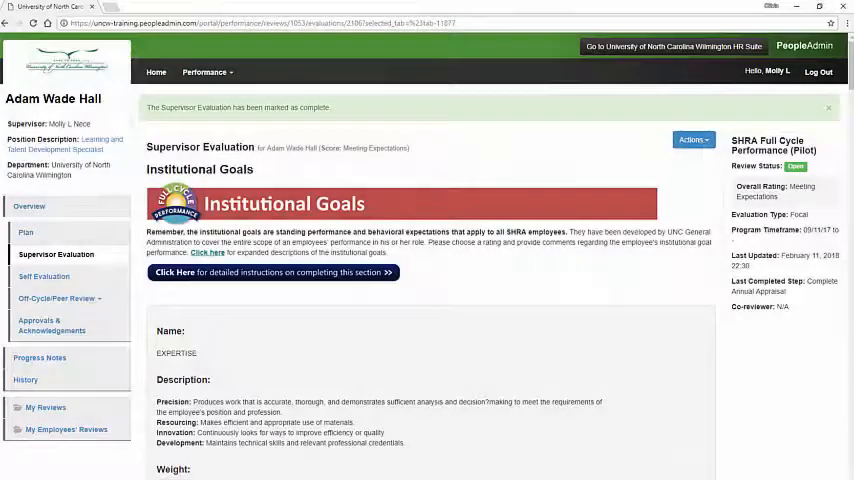
pyautogui.scroll(-3)
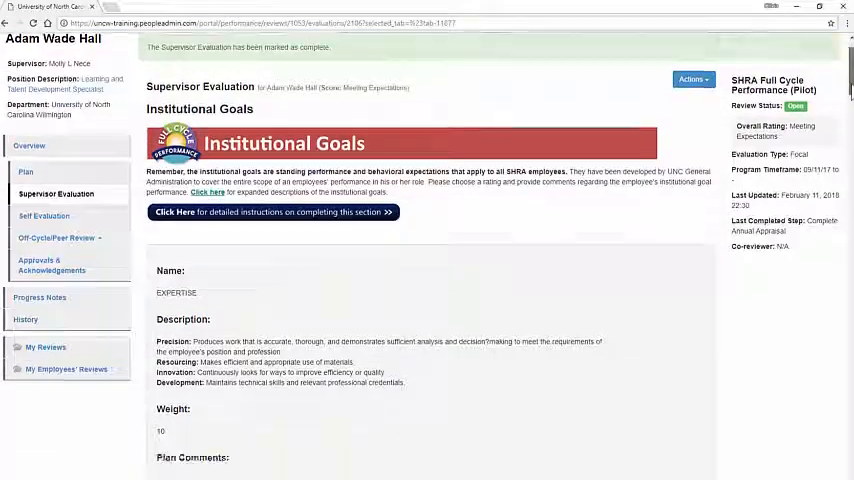
pyautogui.scroll(-3)
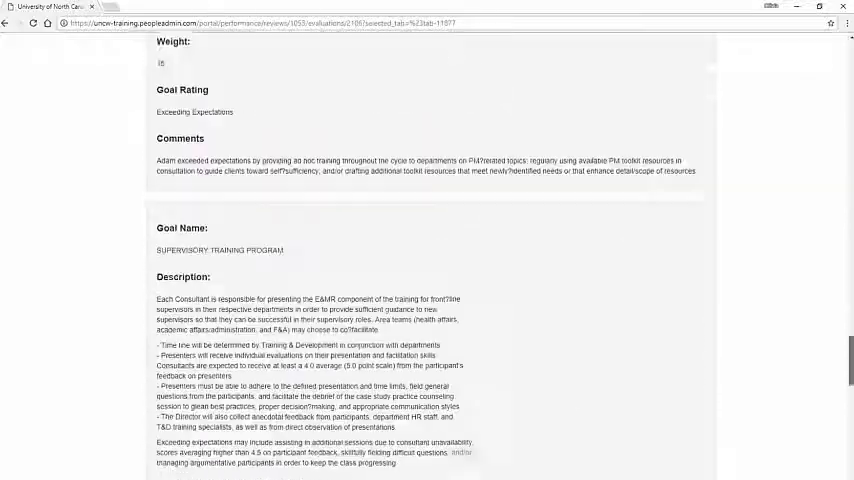
pyautogui.scroll(-3)
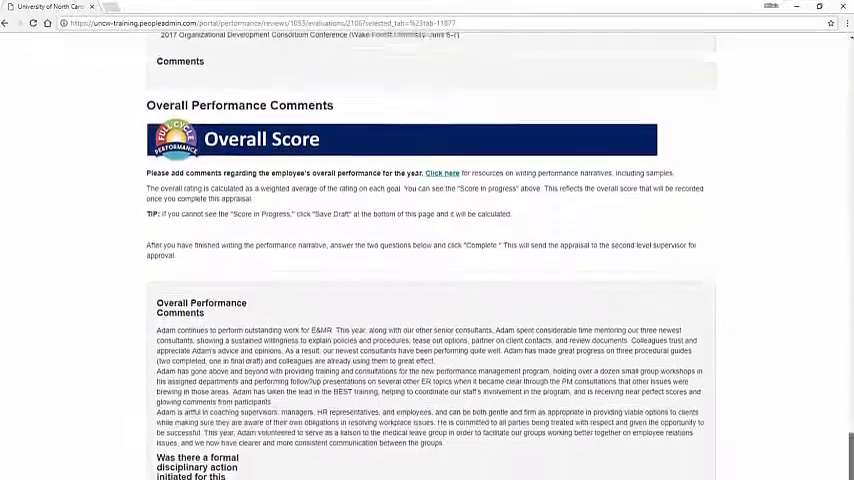